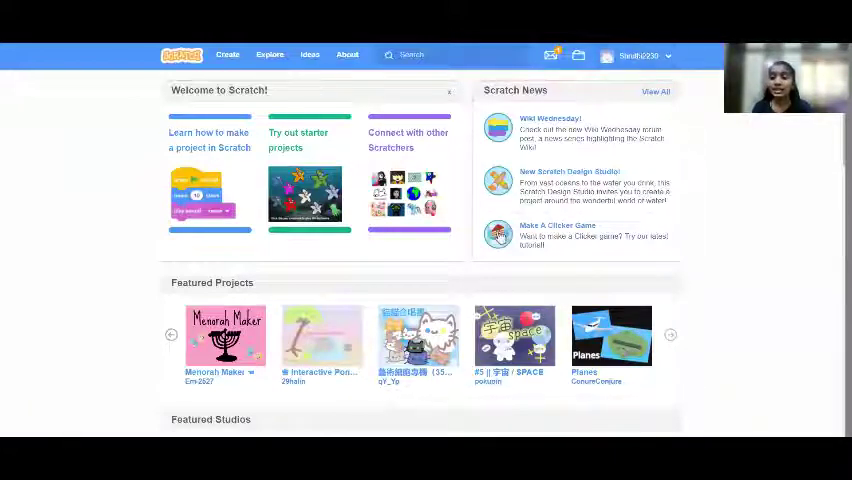
# Create a new blank project and title it 'Sample'
pyautogui.scroll(-3)
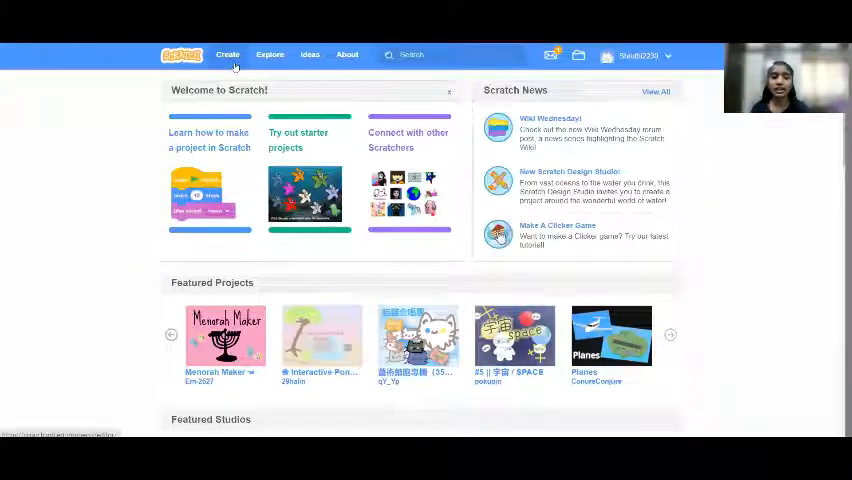
pyautogui.moveTo(40, 118)
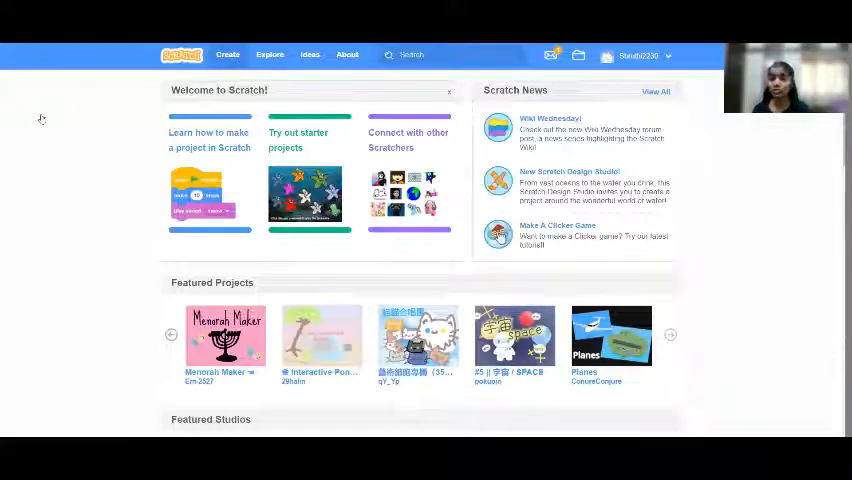
pyautogui.click(228, 54)
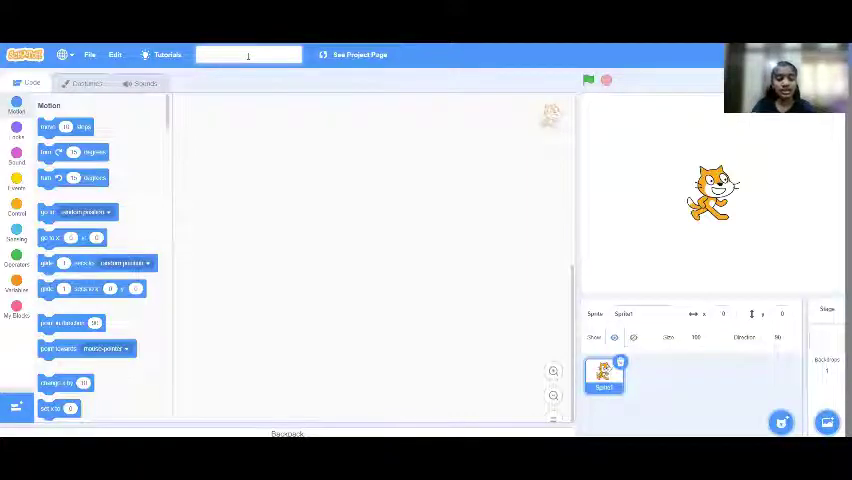
pyautogui.write('Sample')
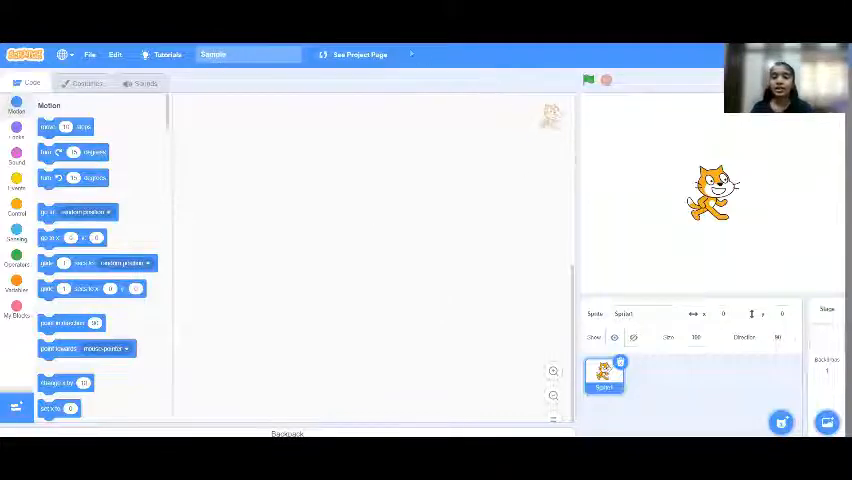
pyautogui.click(588, 80)
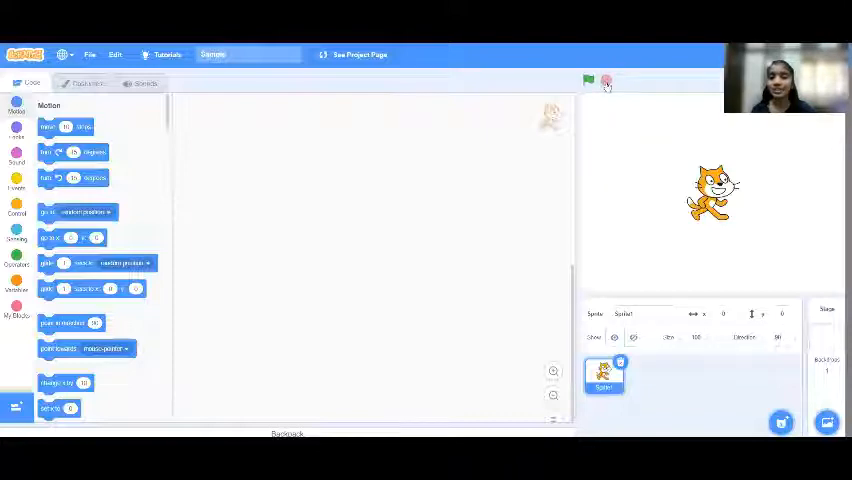
pyautogui.click(588, 80)
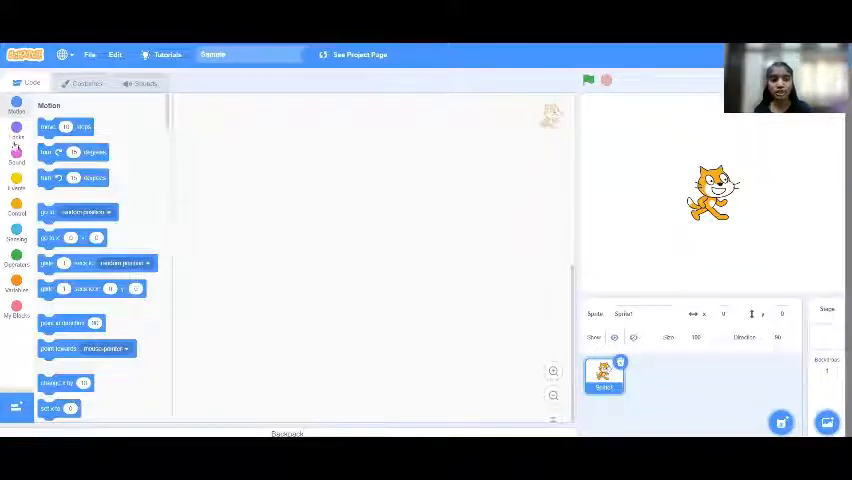
# Browse the Events, Operators and Motion block categories, ending on Events
pyautogui.click(16, 180)
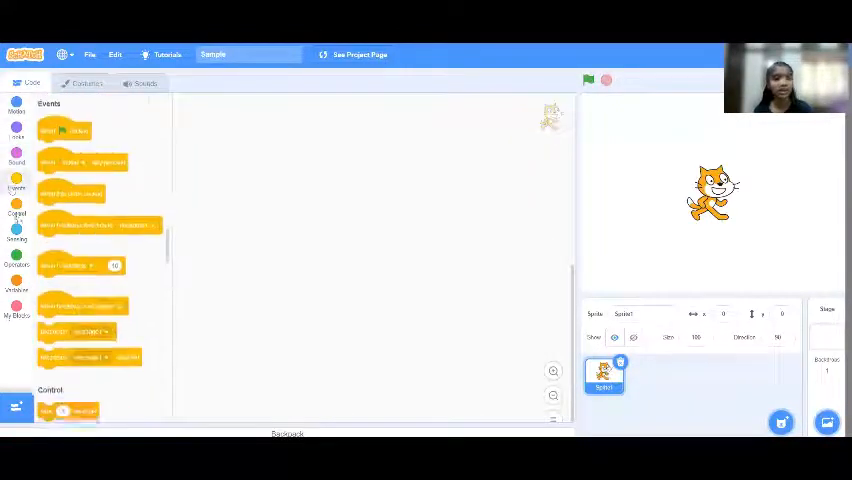
pyautogui.click(16, 258)
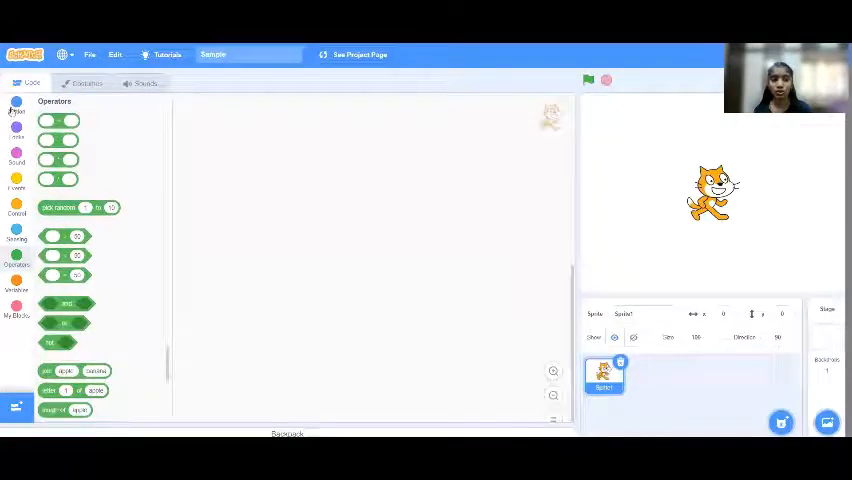
pyautogui.click(16, 104)
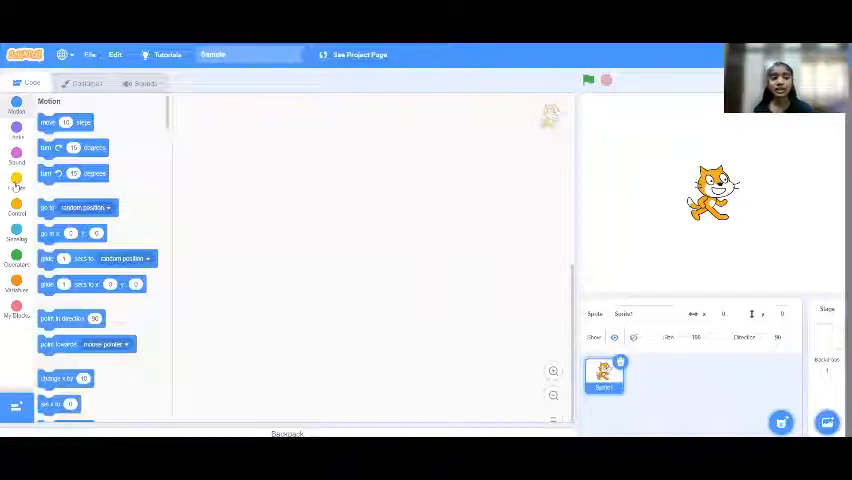
pyautogui.click(16, 186)
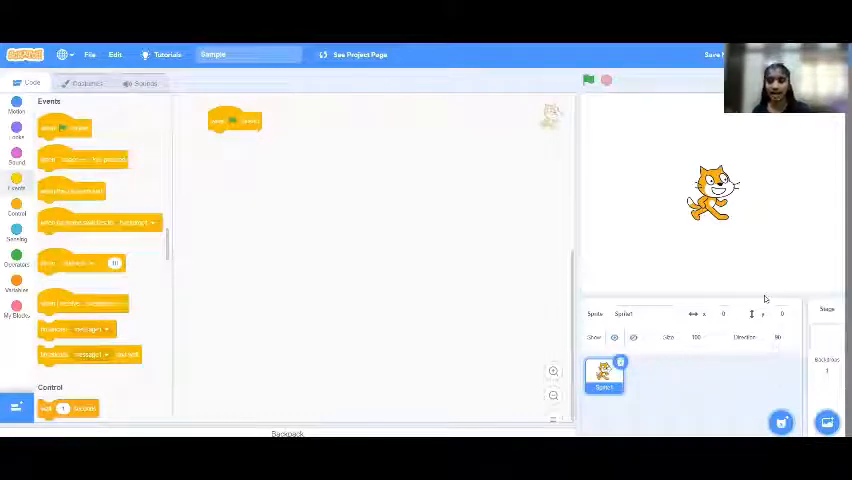
pyautogui.moveTo(458, 272)
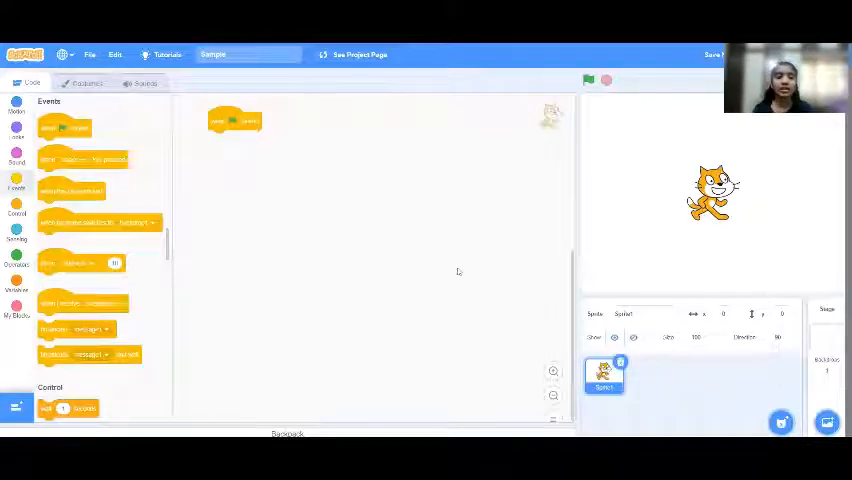
# Try a when-flag-clicked block in the code area, then remove it again
pyautogui.moveTo(236, 120); pyautogui.dragTo(284, 126)
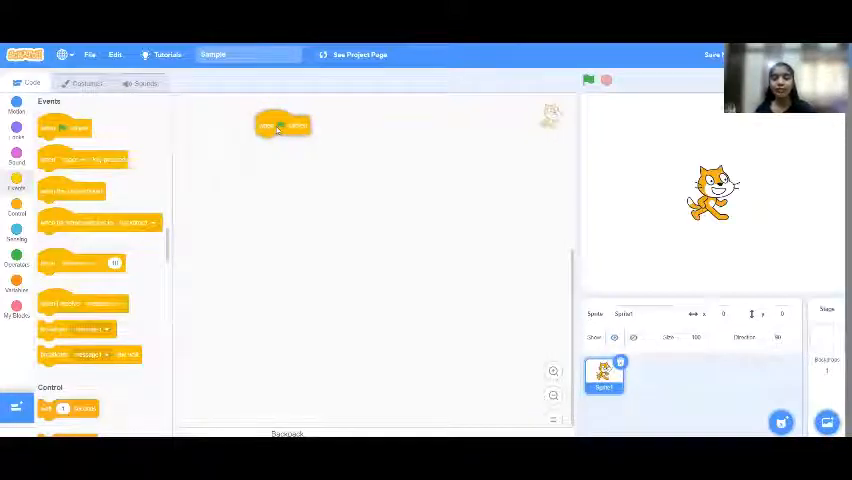
pyautogui.moveTo(284, 122); pyautogui.dragTo(556, 350)
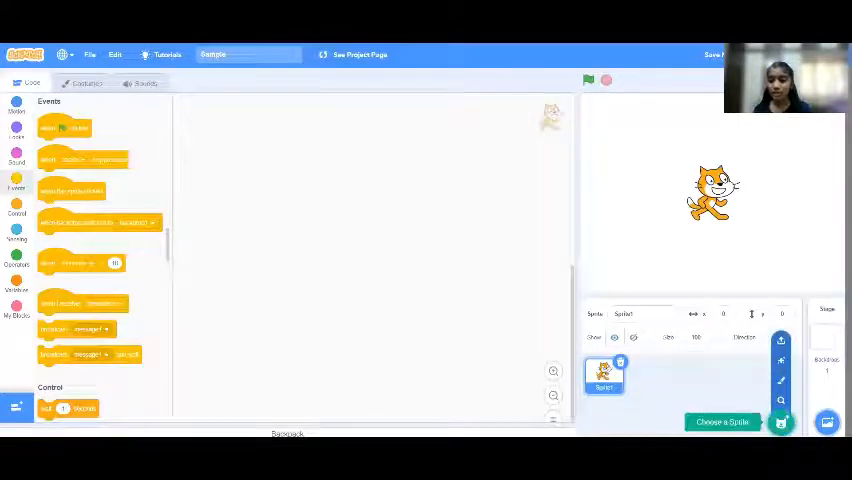
# Add the Abby girl sprite from the library beside the cat and view her costume
pyautogui.click(722, 420)
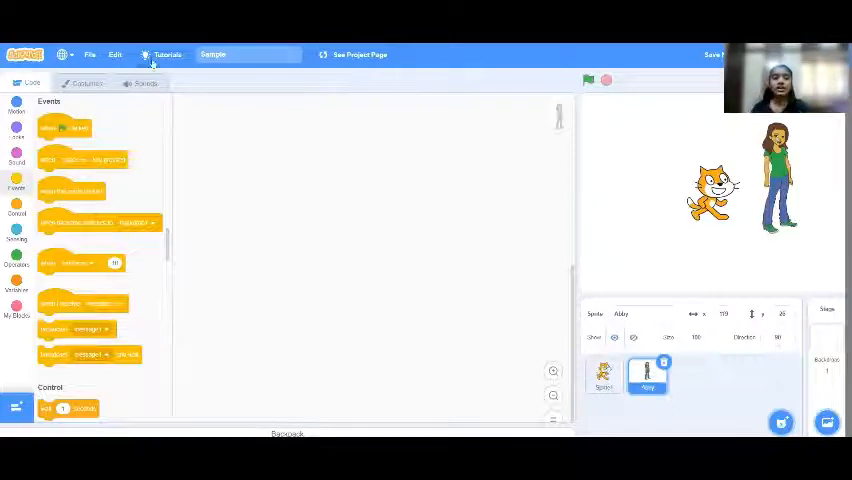
pyautogui.click(88, 84)
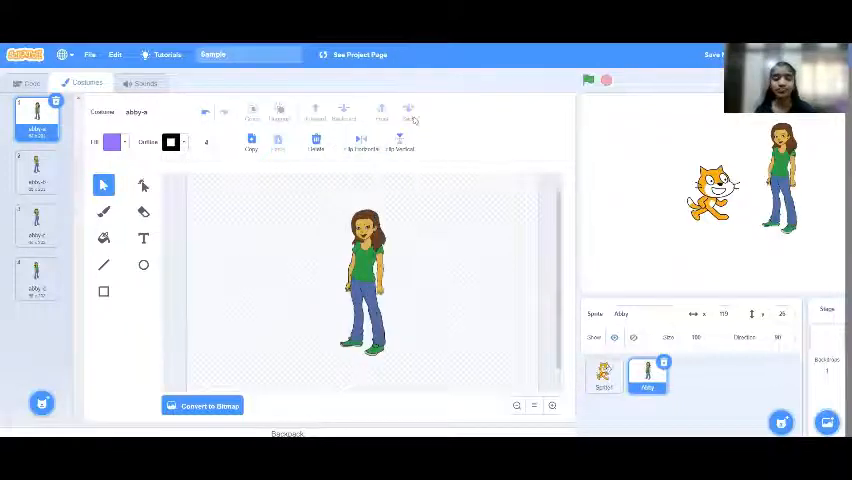
pyautogui.click(30, 84)
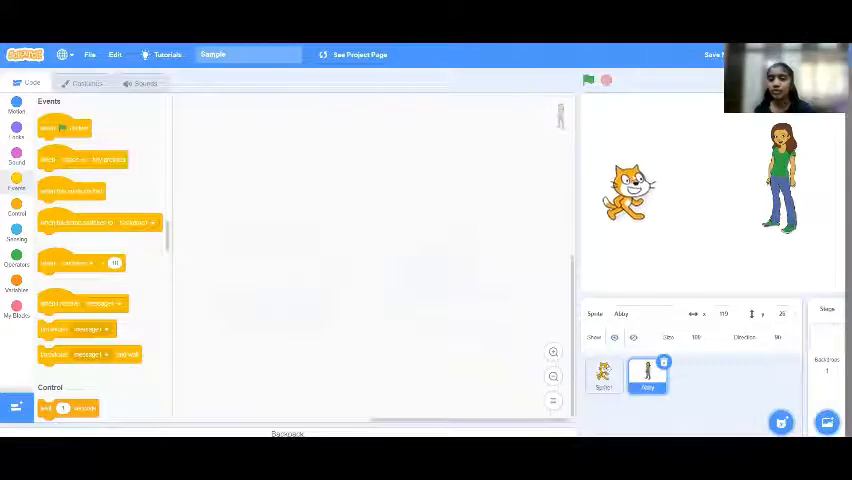
# Set the Beach Malibu backdrop behind the sprites and select the Abby sprite
pyautogui.click(604, 372)
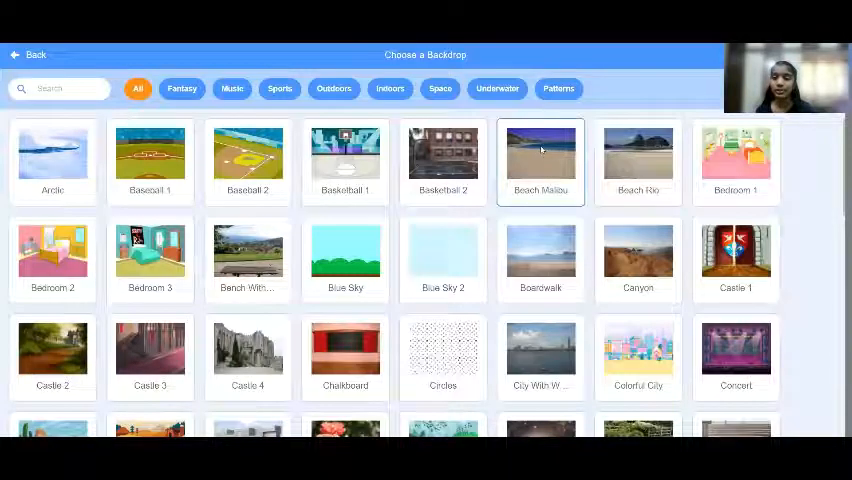
pyautogui.click(540, 156)
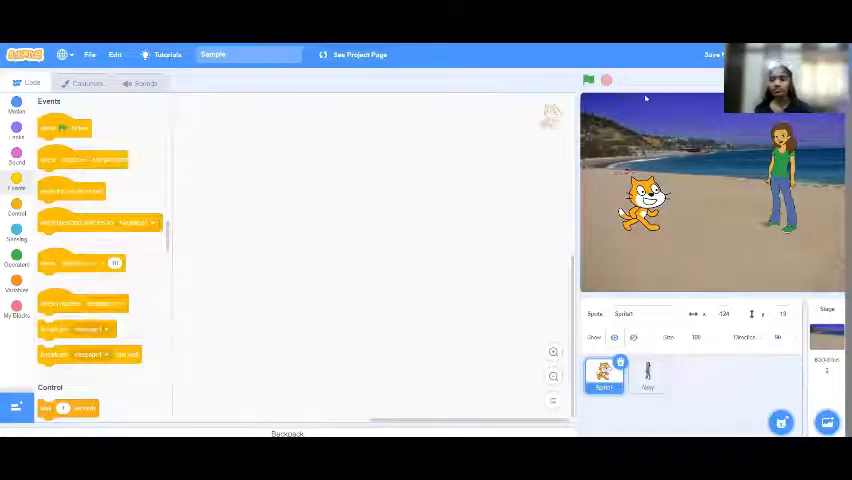
pyautogui.moveTo(156, 260)
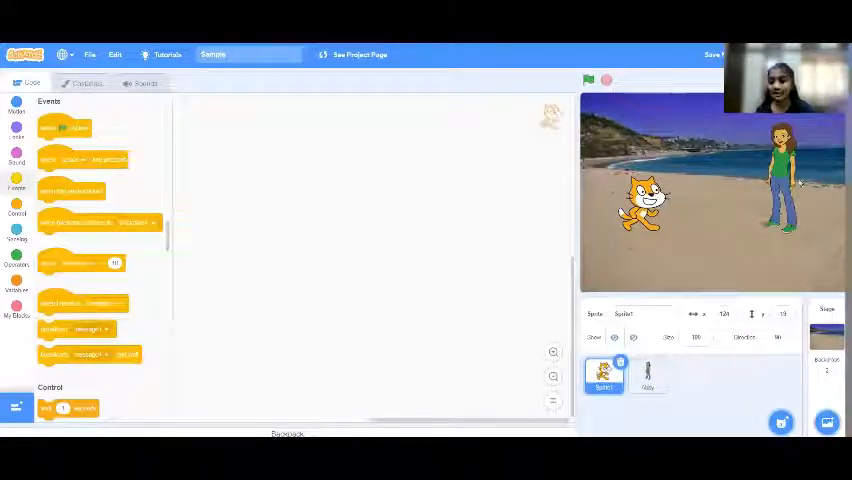
pyautogui.click(648, 376)
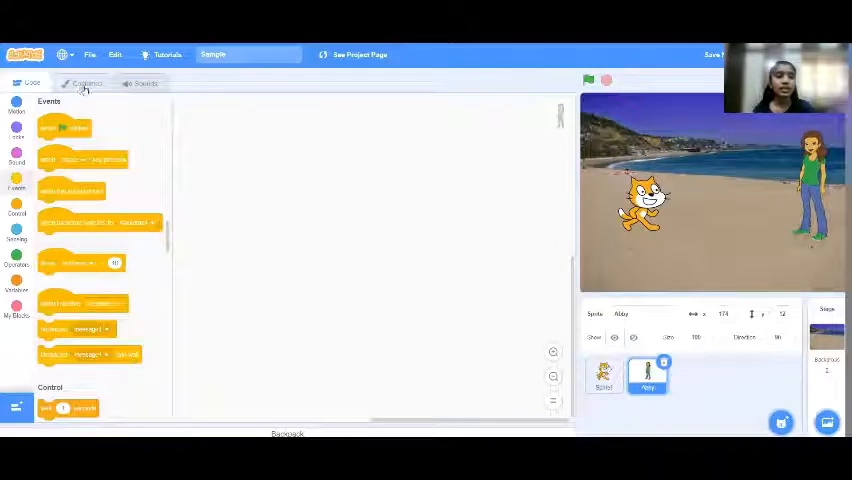
# View the girl sprite's sounds, compare with the cat's Meow, and return to hers
pyautogui.click(144, 84)
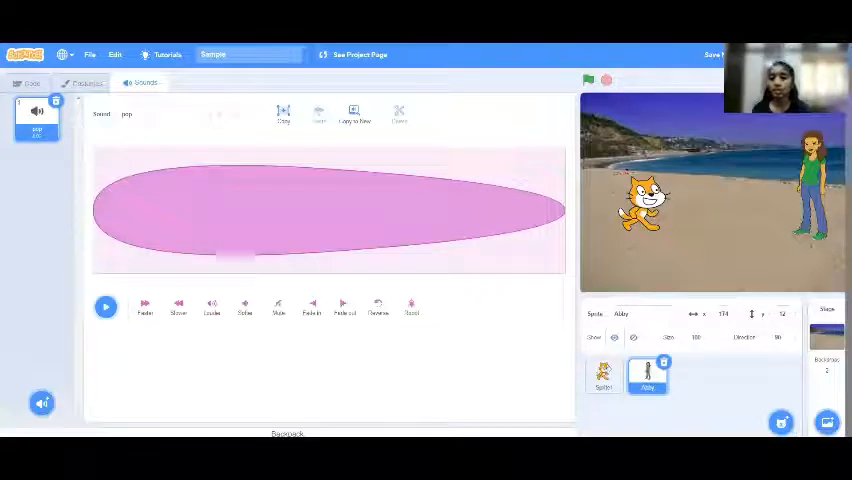
pyautogui.click(604, 376)
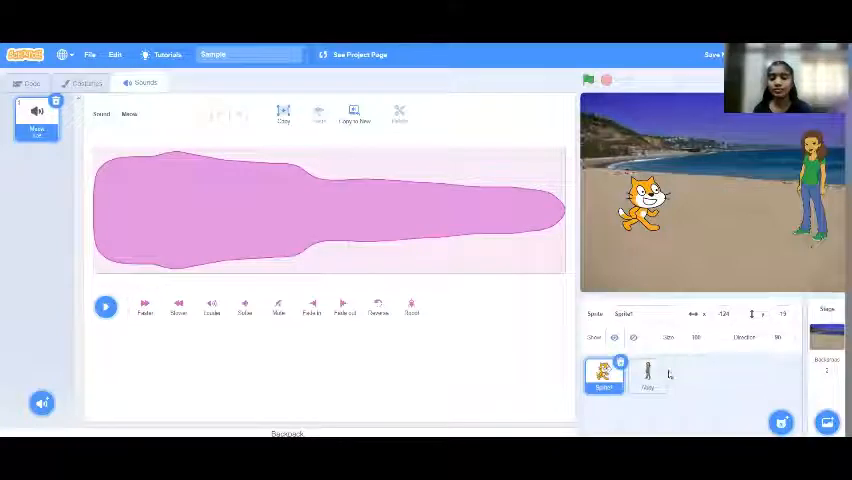
pyautogui.click(648, 376)
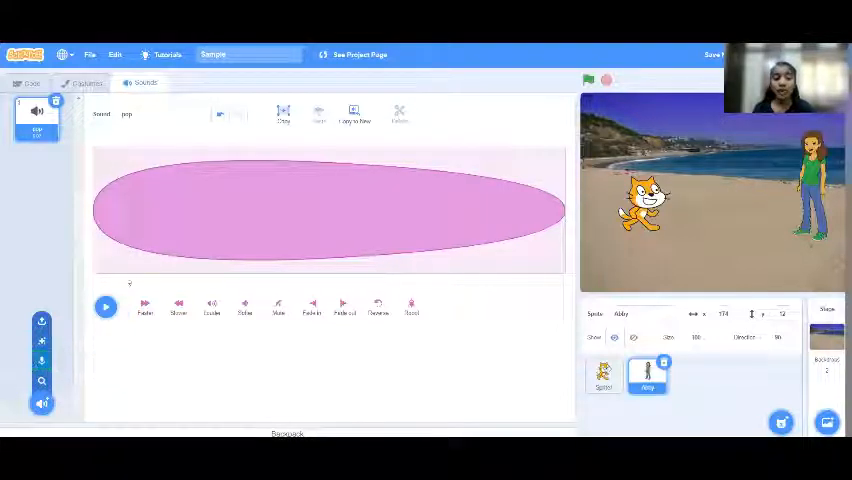
pyautogui.moveTo(42, 320)
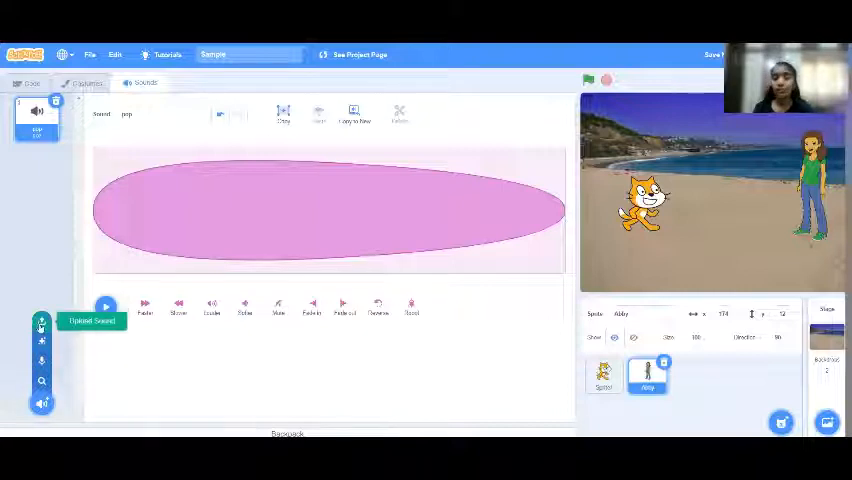
# Add a second sound to the girl sprite from the library and play it back
pyautogui.click(40, 322)
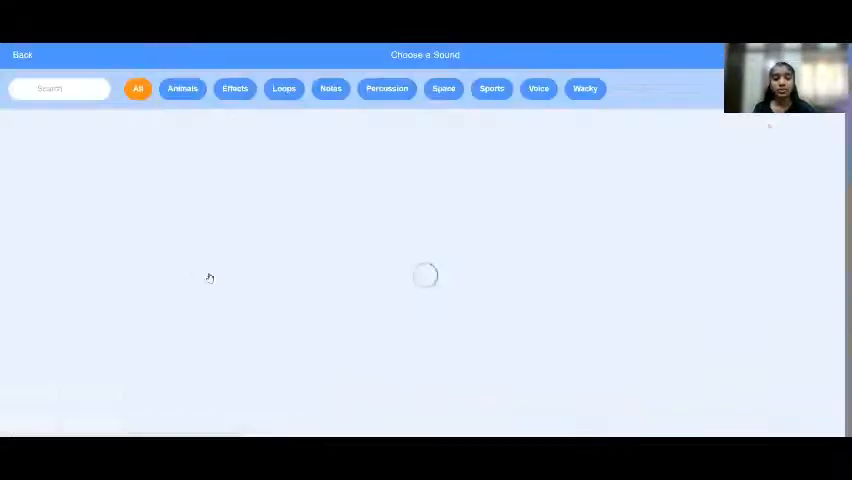
pyautogui.click(182, 88)
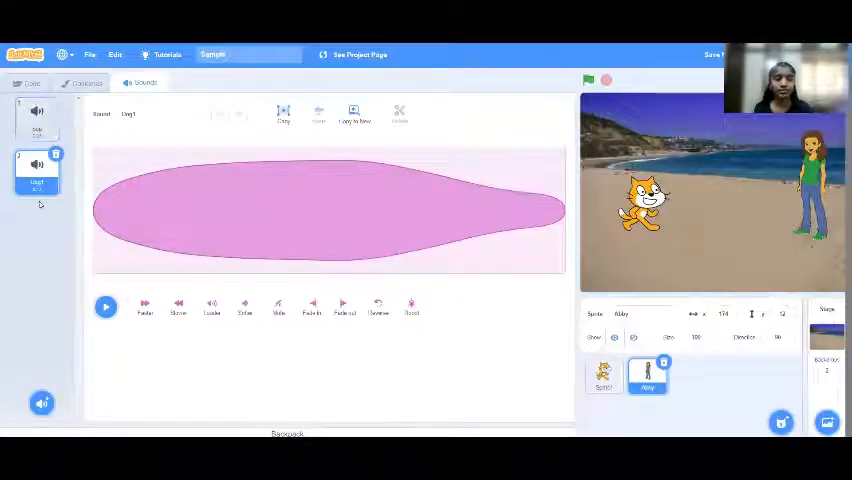
pyautogui.click(104, 308)
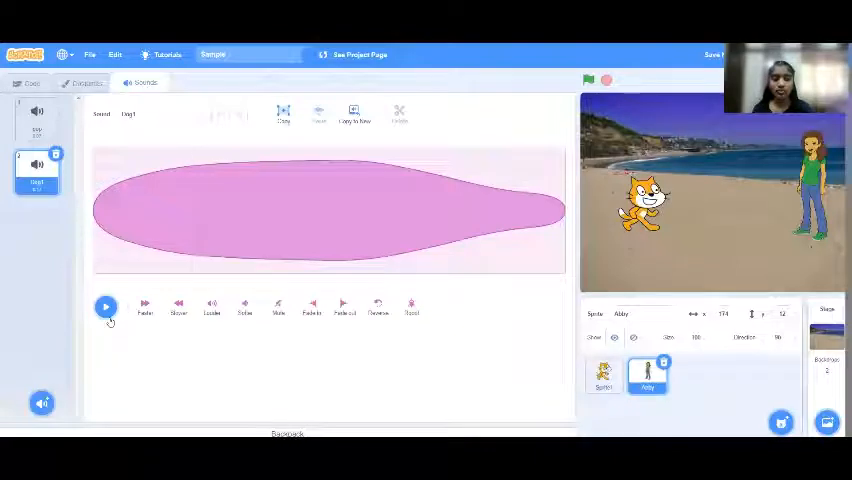
pyautogui.click(106, 308)
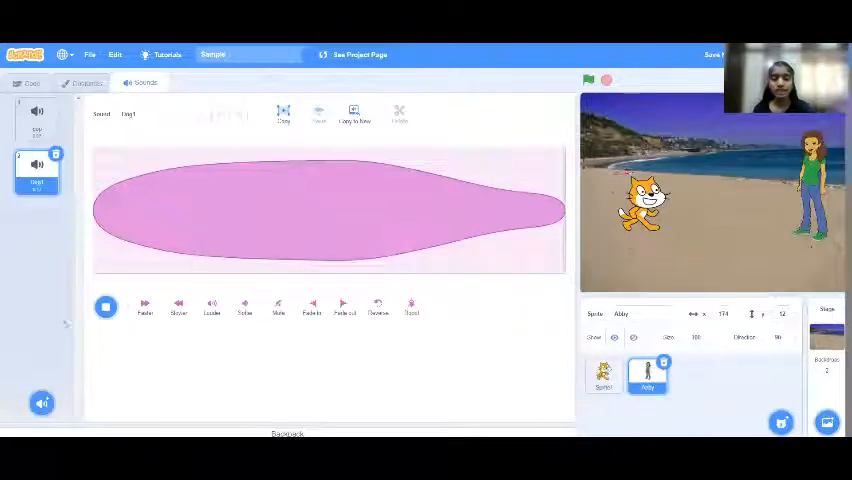
pyautogui.click(28, 84)
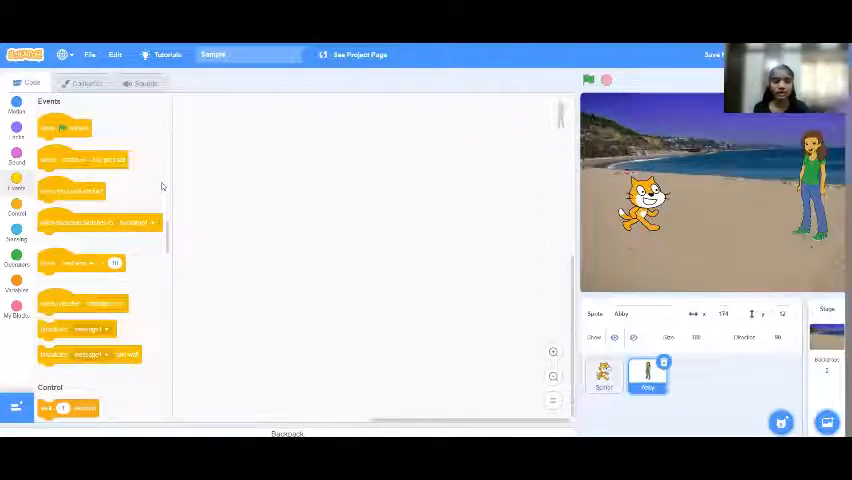
pyautogui.click(604, 376)
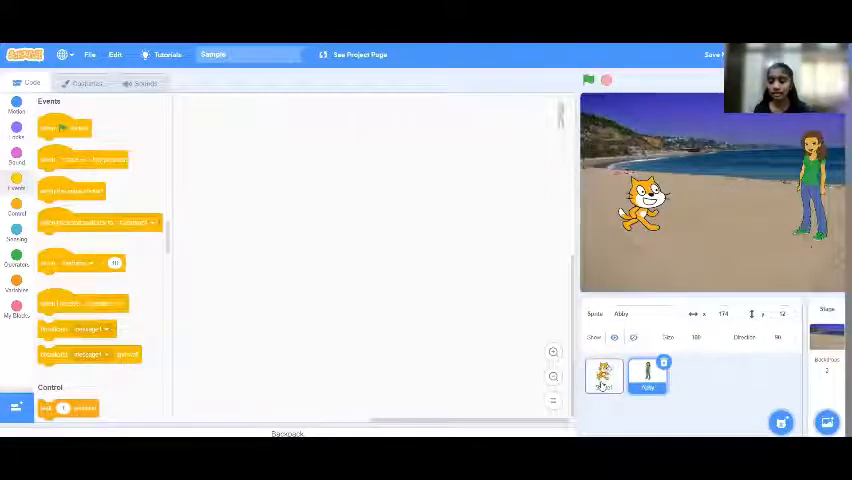
pyautogui.click(604, 376)
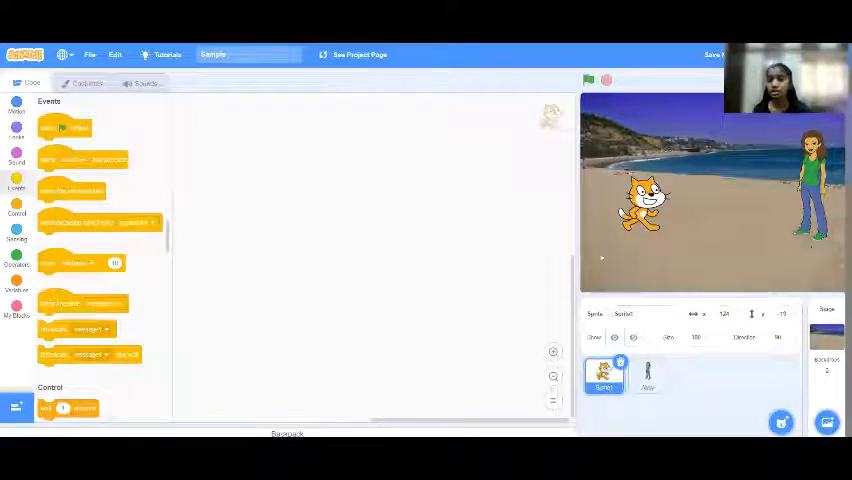
pyautogui.click(648, 376)
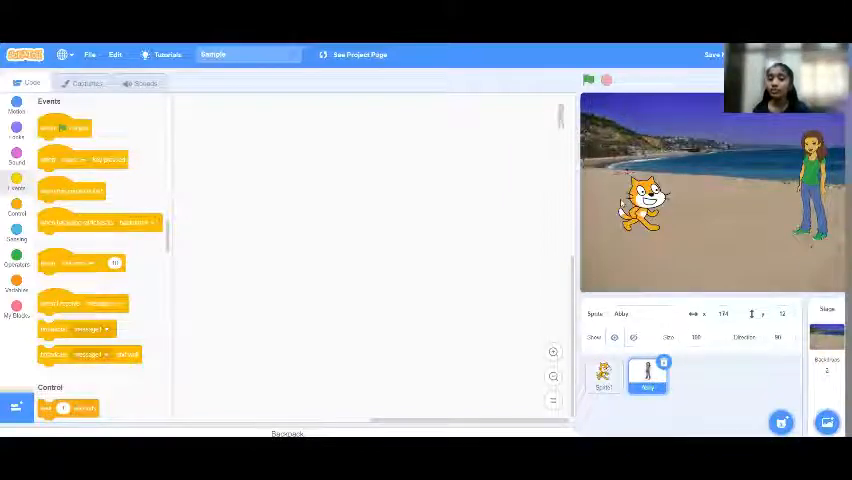
pyautogui.moveTo(344, 320)
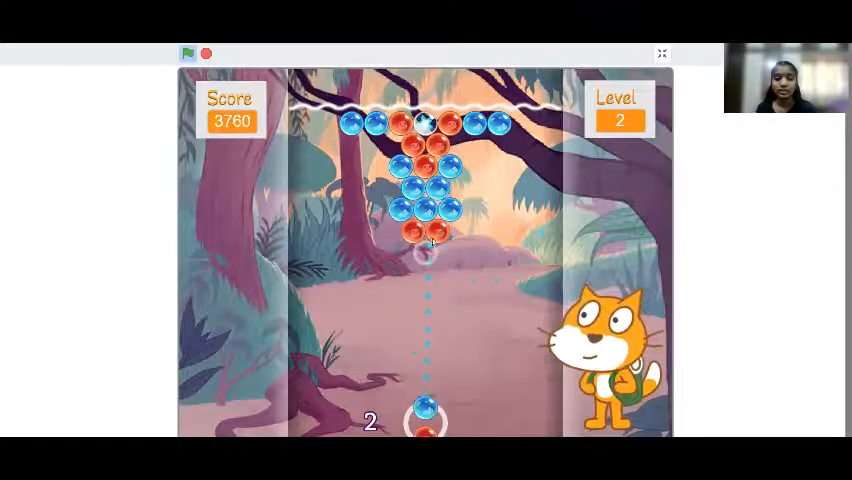
pyautogui.moveTo(540, 292)
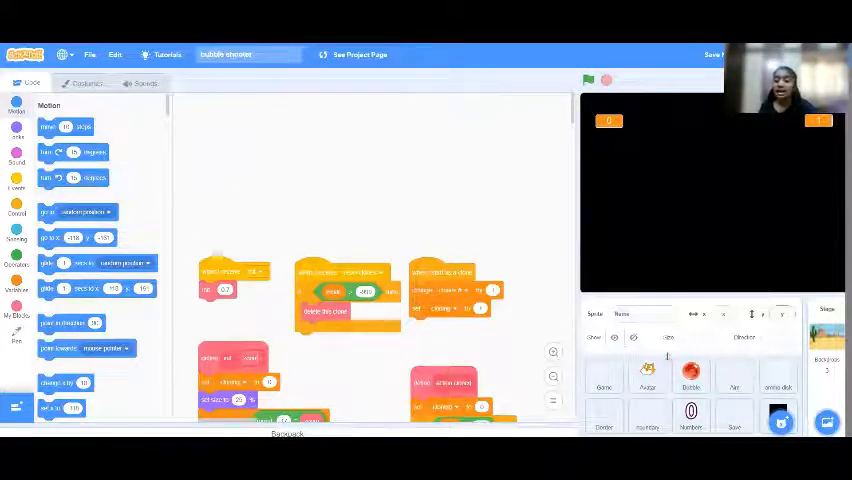
# Inspect the scripts of the Home, Cursor, Bubble and Bar sprites, then the desert backdrop
pyautogui.click(604, 376)
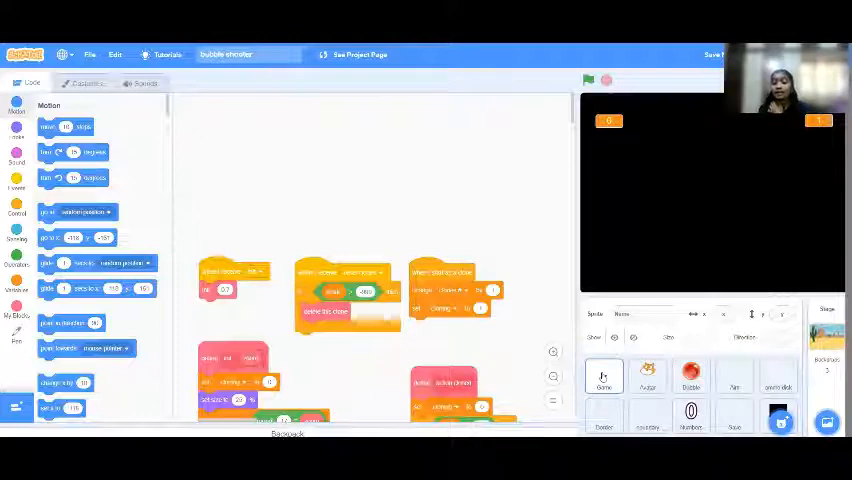
pyautogui.click(604, 376)
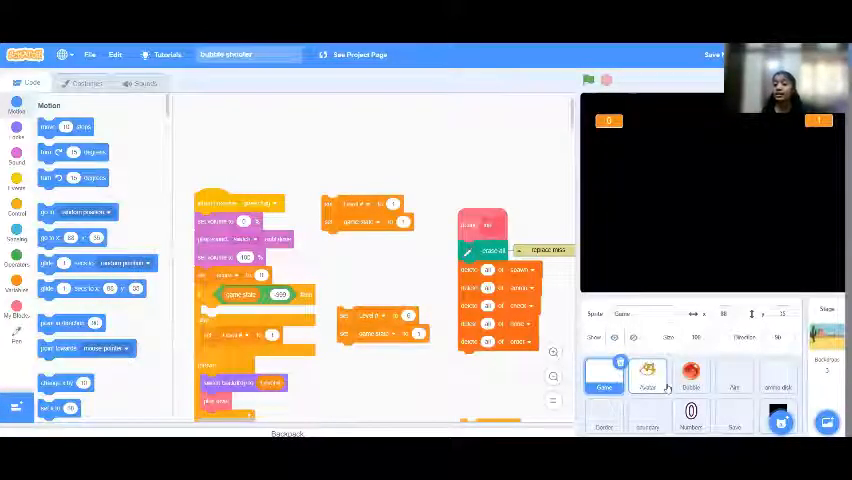
pyautogui.click(648, 378)
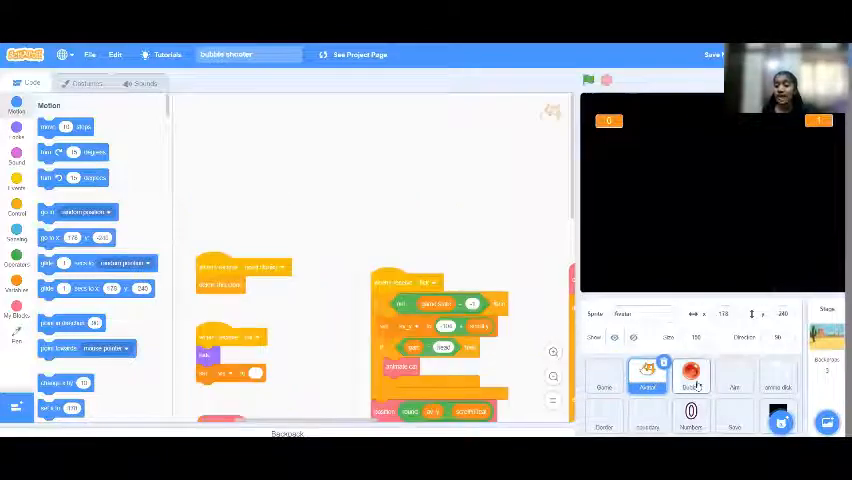
pyautogui.click(690, 378)
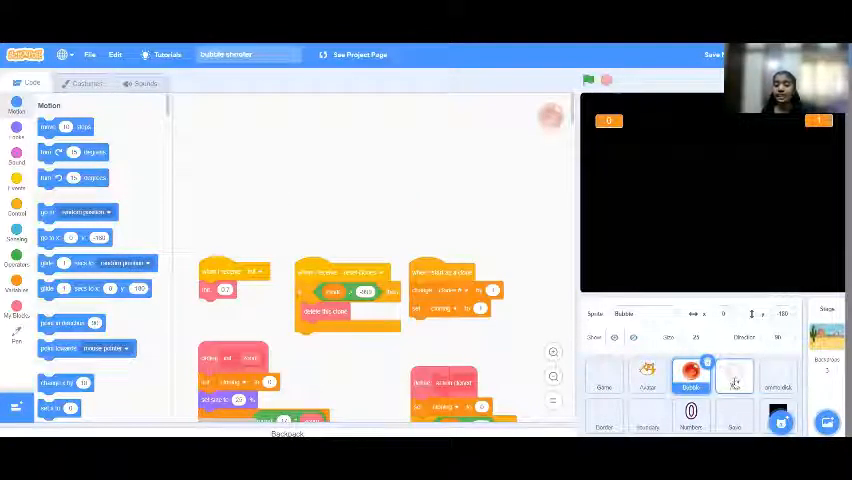
pyautogui.click(732, 384)
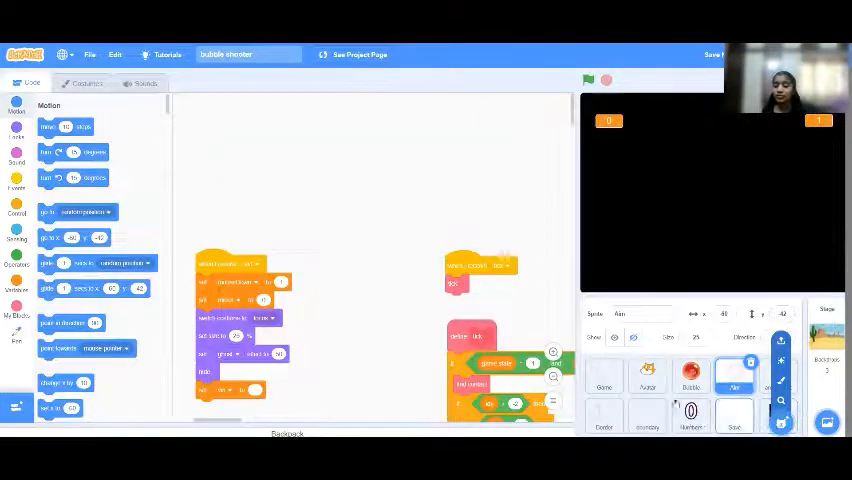
pyautogui.click(732, 424)
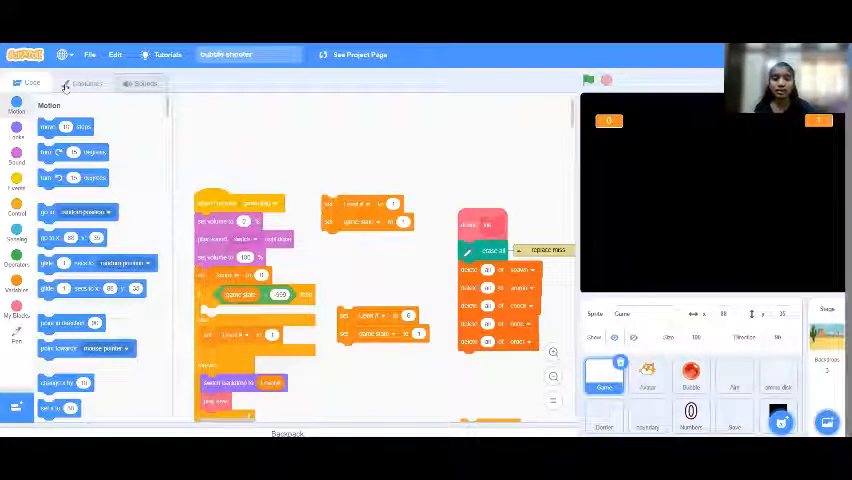
pyautogui.click(88, 84)
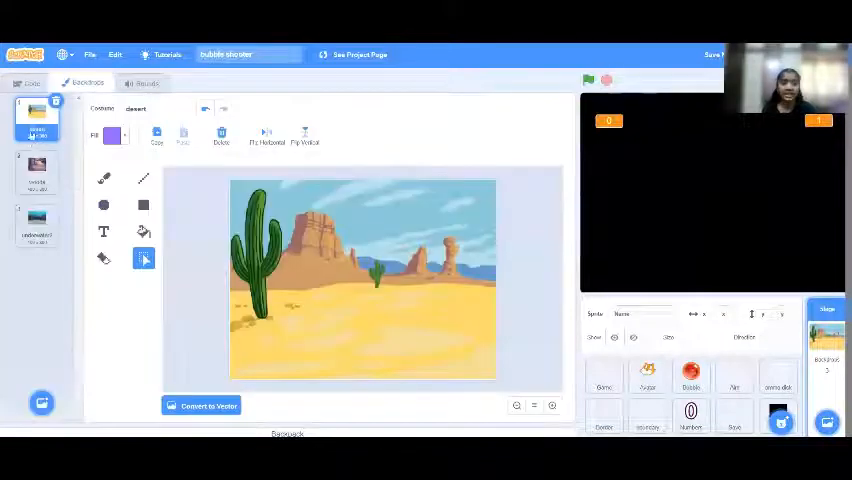
# Flip between the underwater reef and desert backdrops, then show the Stage's empty code area
pyautogui.click(36, 222)
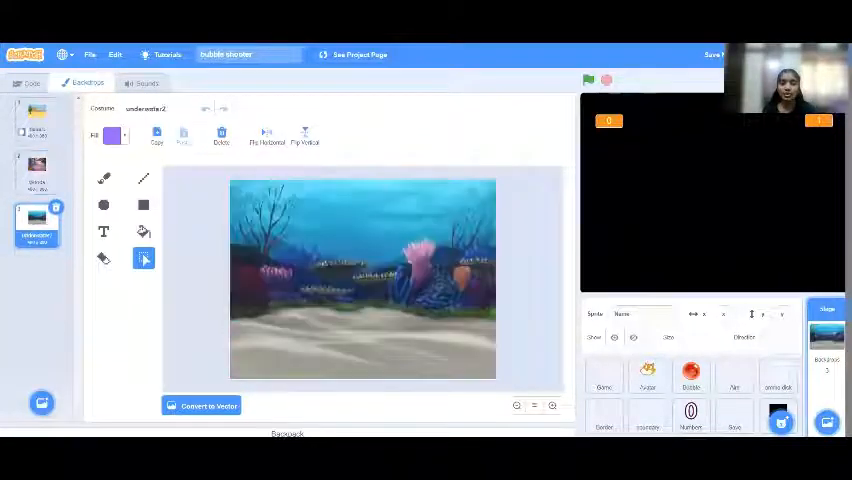
pyautogui.click(36, 118)
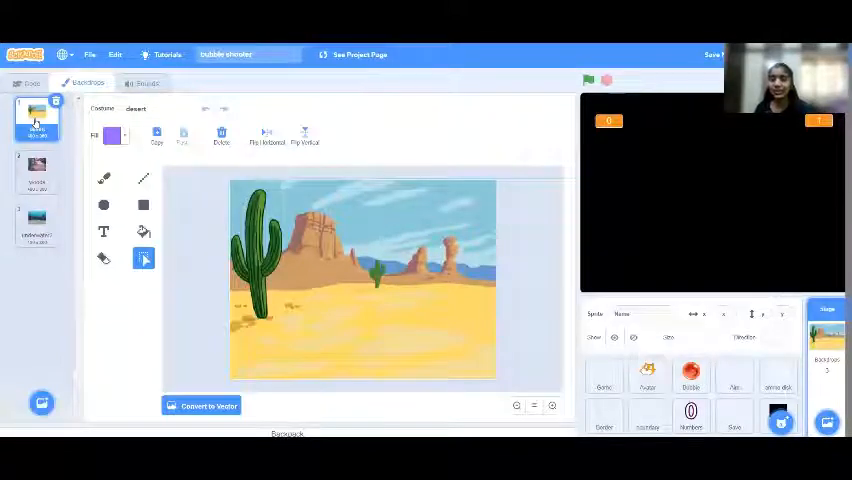
pyautogui.click(30, 84)
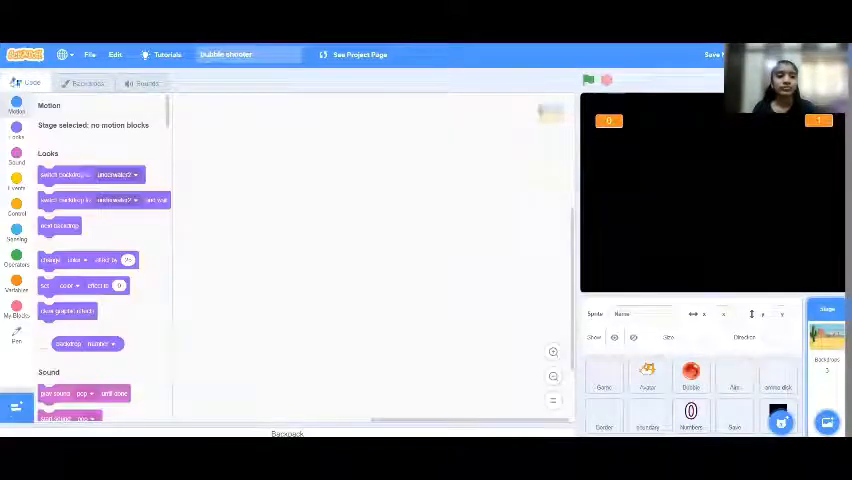
pyautogui.click(780, 384)
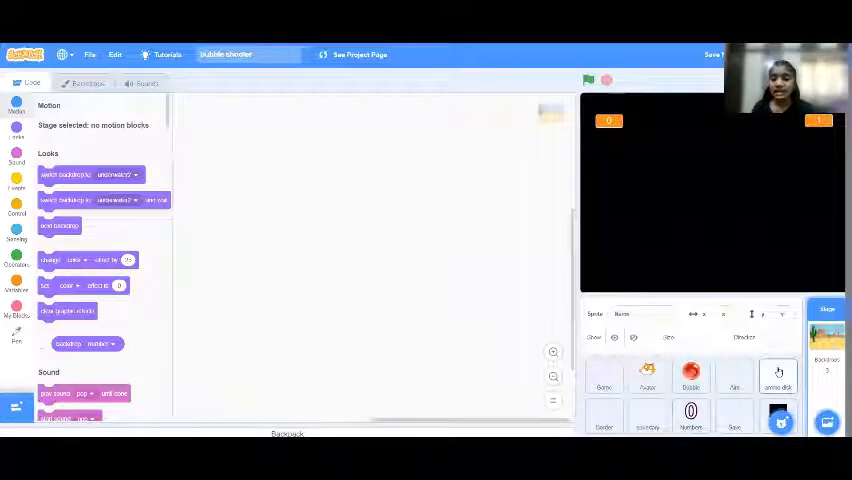